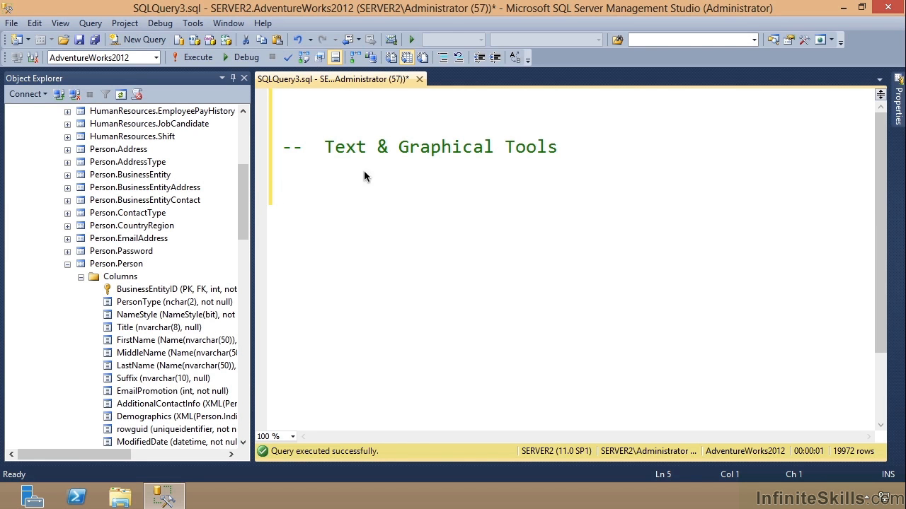
pyautogui.moveTo(390, 247)
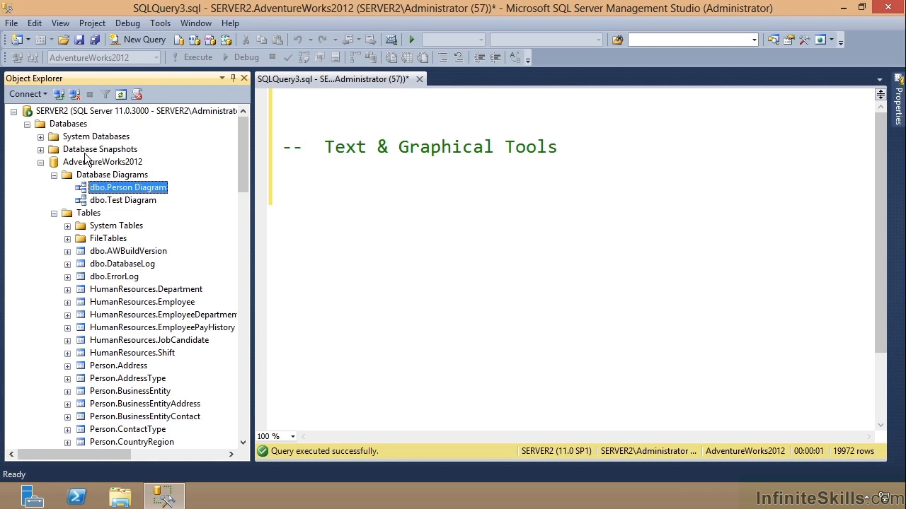
pyautogui.moveTo(238, 177)
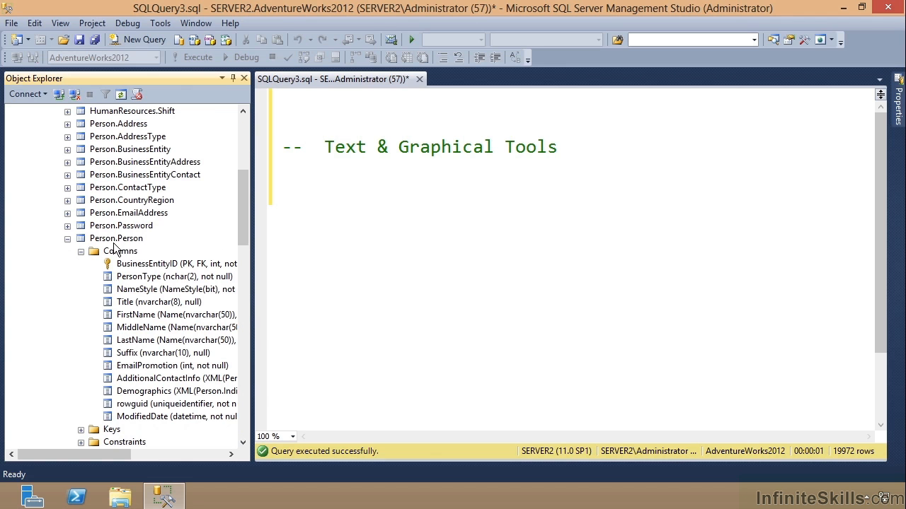
pyautogui.moveTo(83, 264)
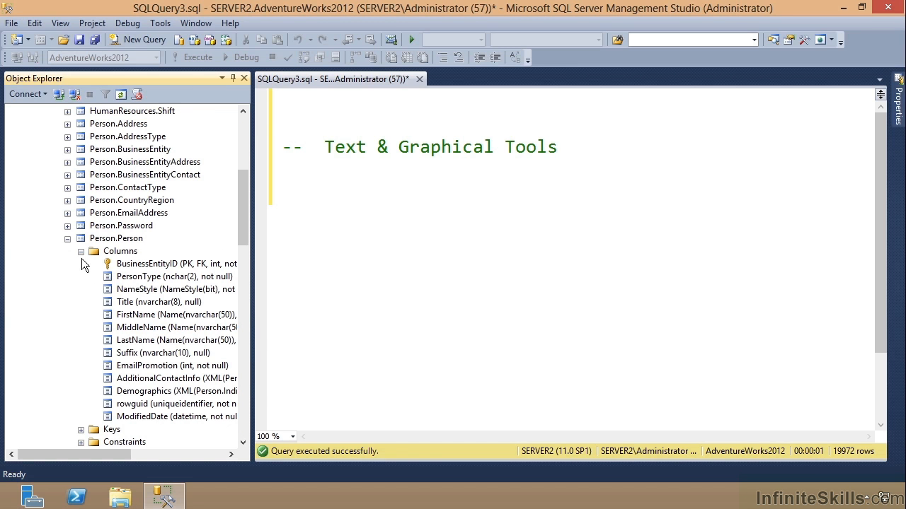
# Re-expand the Person.Person column list in Object Explorer and select EmailPromotion
pyautogui.click(80, 251)
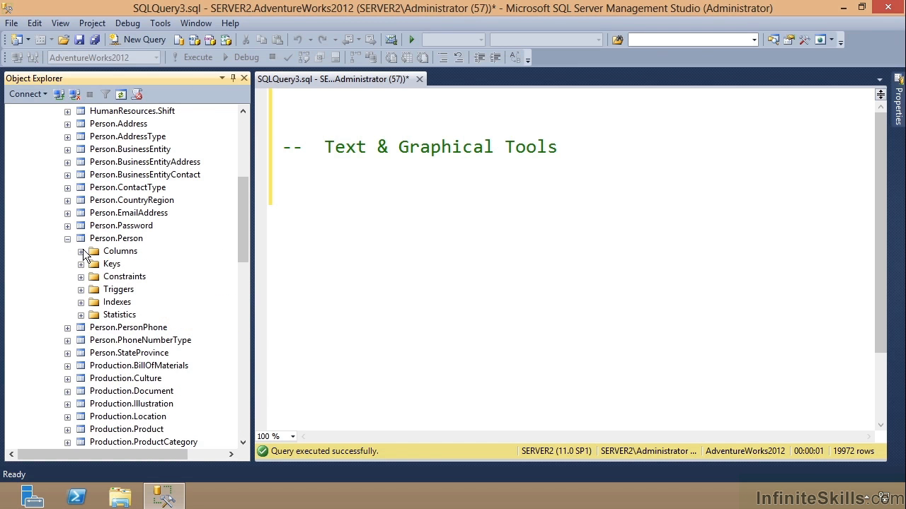
pyautogui.click(81, 251)
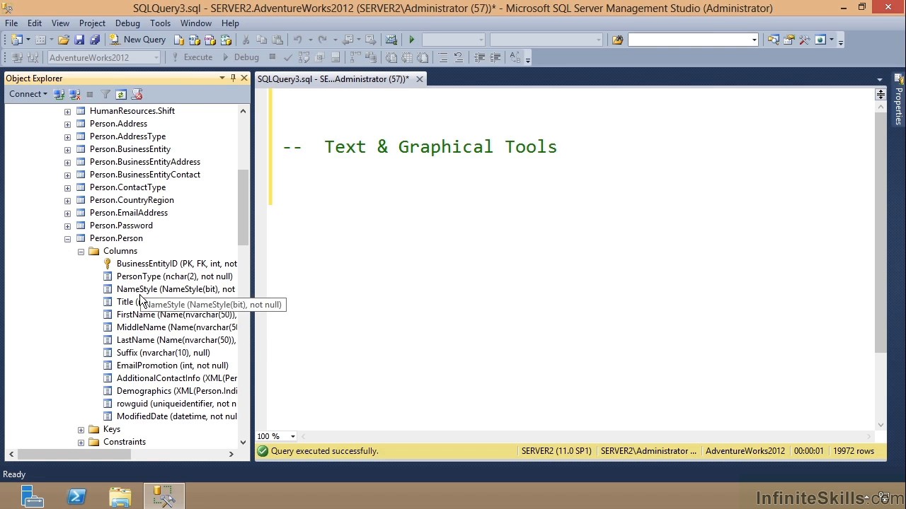
pyautogui.click(176, 314)
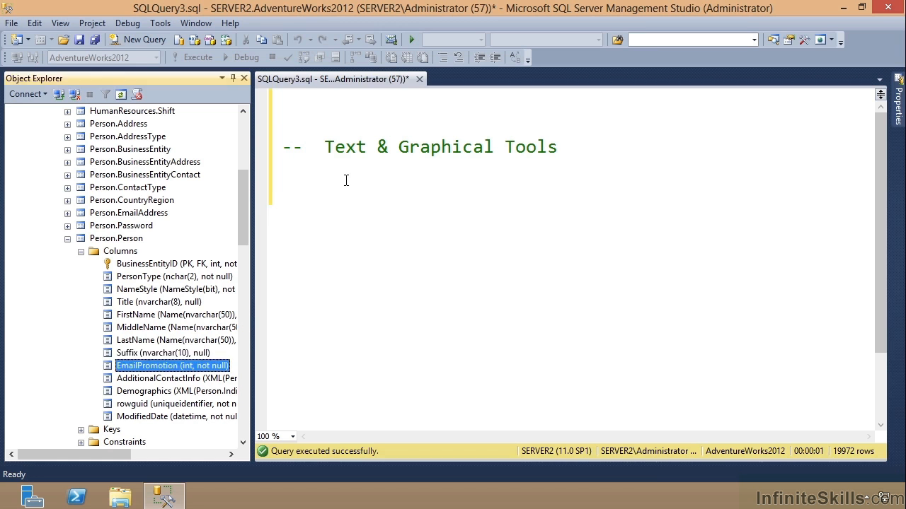
# Write 'select firstname, LastName, emailpromotion' from Person.Person, dragging LastName from Object Explorer
pyautogui.write('select firstname,')
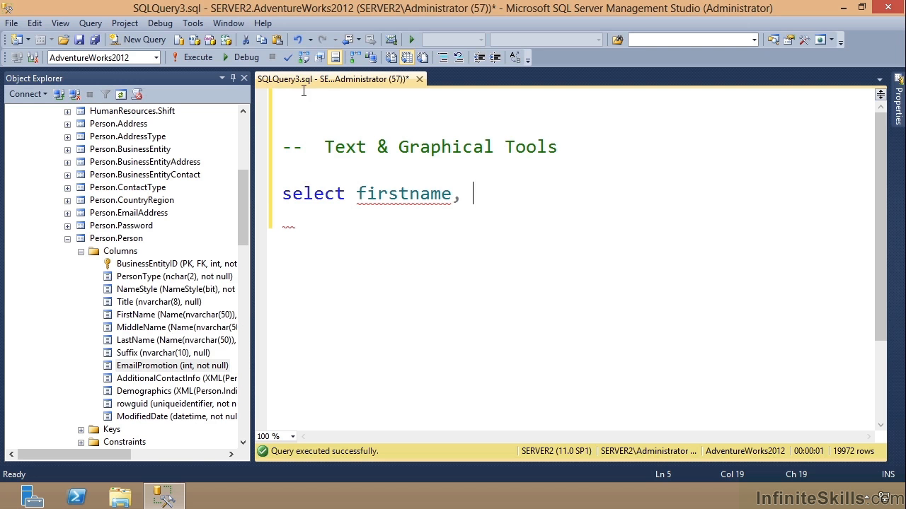
pyautogui.moveTo(127, 343)
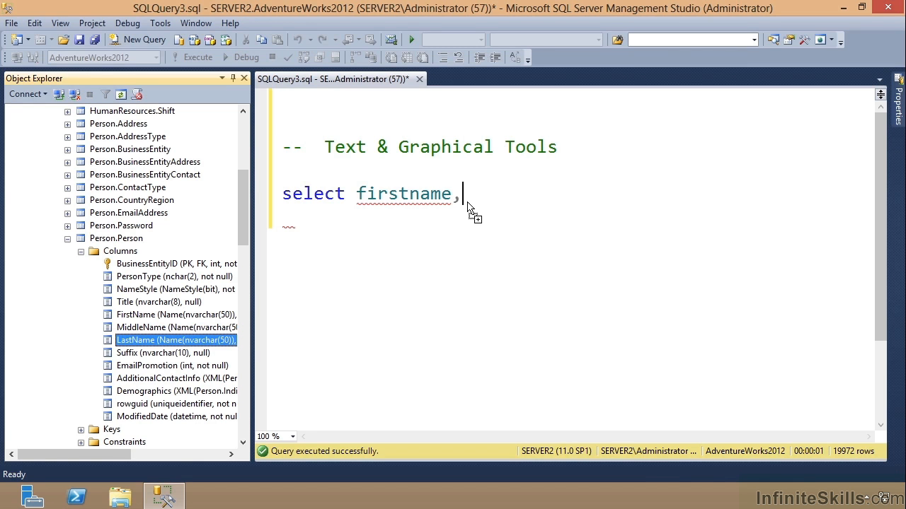
pyautogui.moveTo(176, 339); pyautogui.dragTo(495, 193)
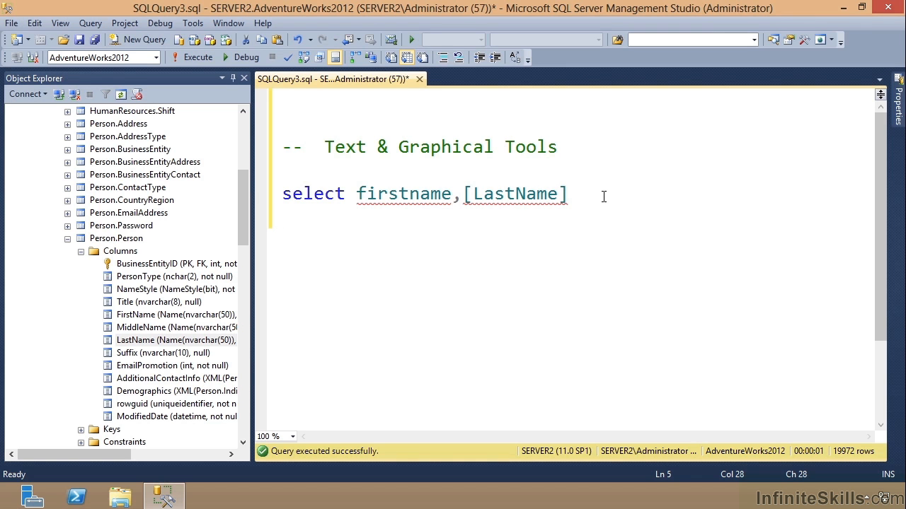
pyautogui.write(',email')
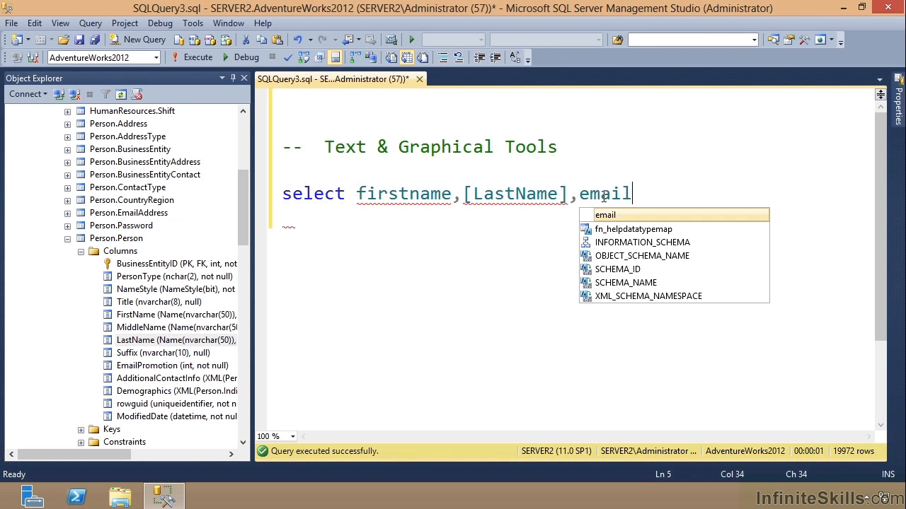
pyautogui.write('promotion from')
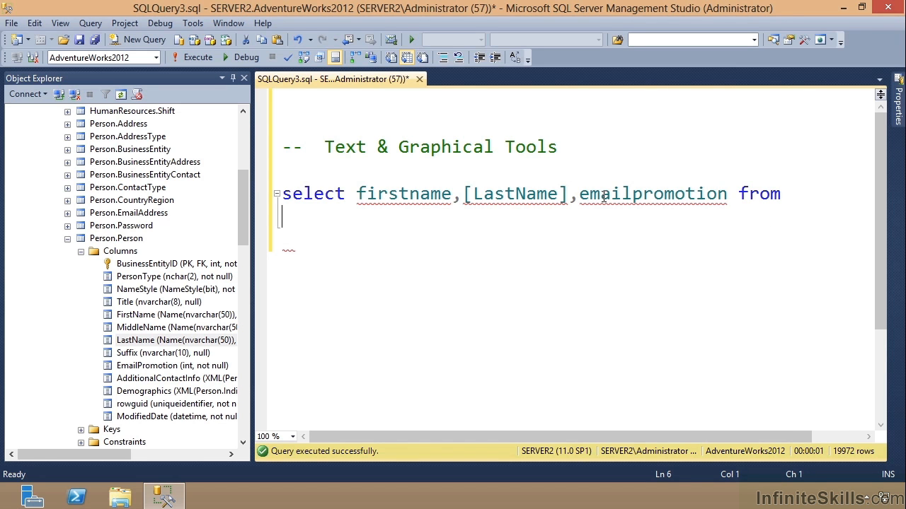
pyautogui.write('Person.Person')
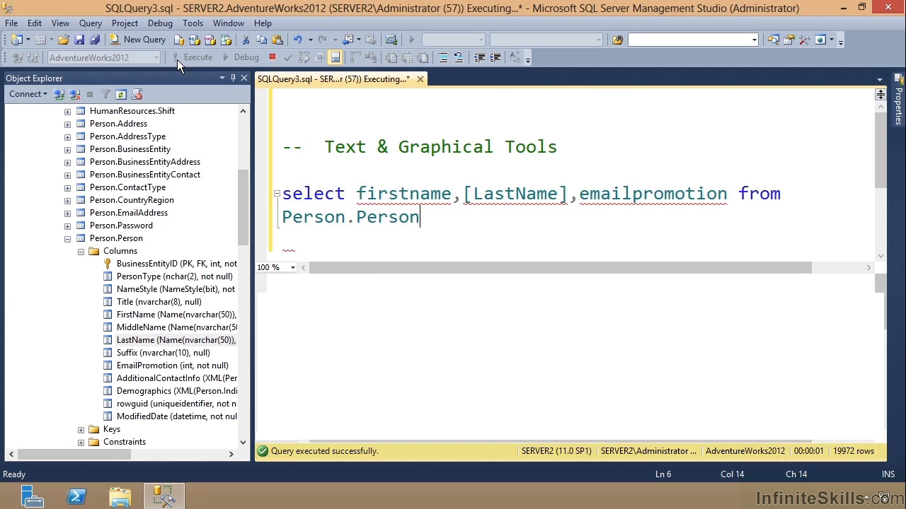
# Run the Person.Person query, review its 19,972 rows, then hide the results pane
pyautogui.click(199, 56)
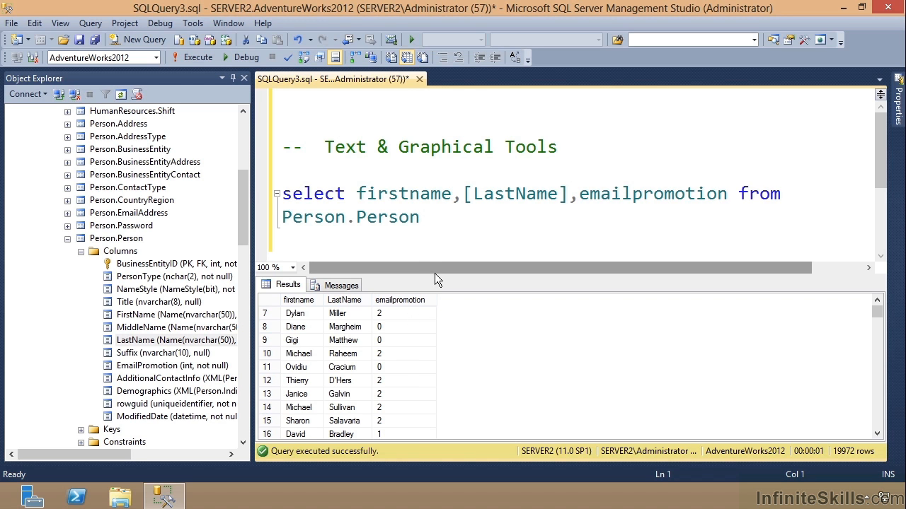
pyautogui.moveTo(437, 277); pyautogui.dragTo(439, 333)
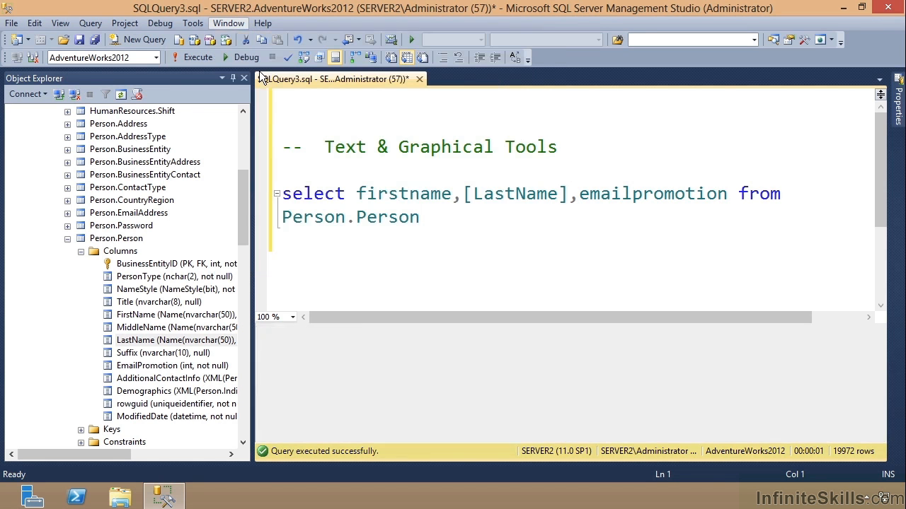
pyautogui.click(422, 216)
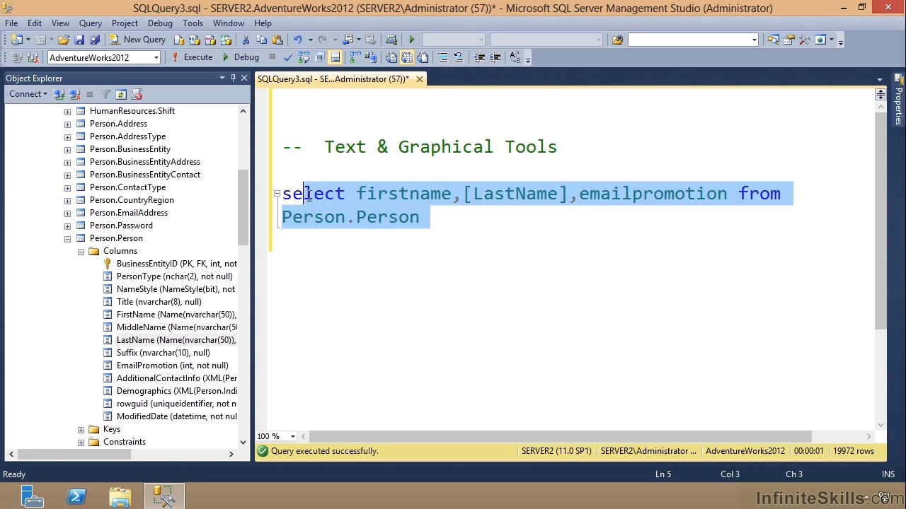
# Delete the selected query text and launch Design Query in Editor
pyautogui.press('Delete')
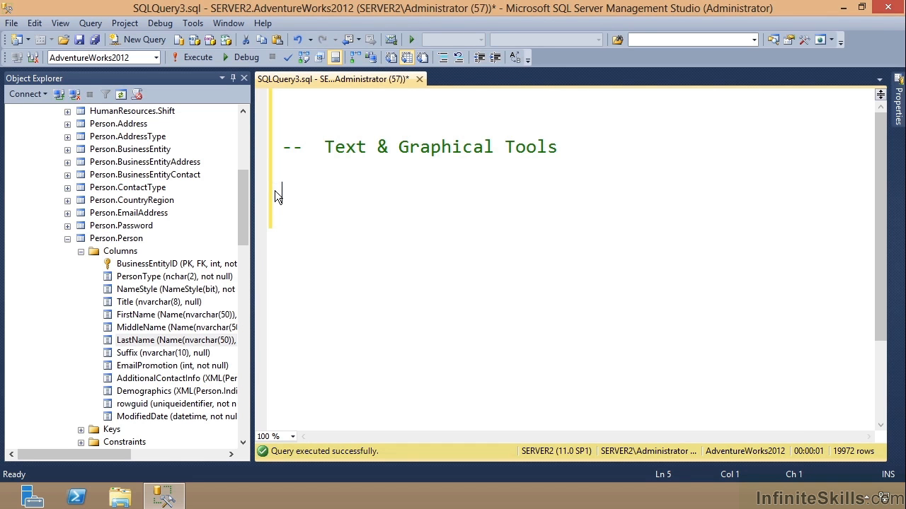
pyautogui.moveTo(436, 246)
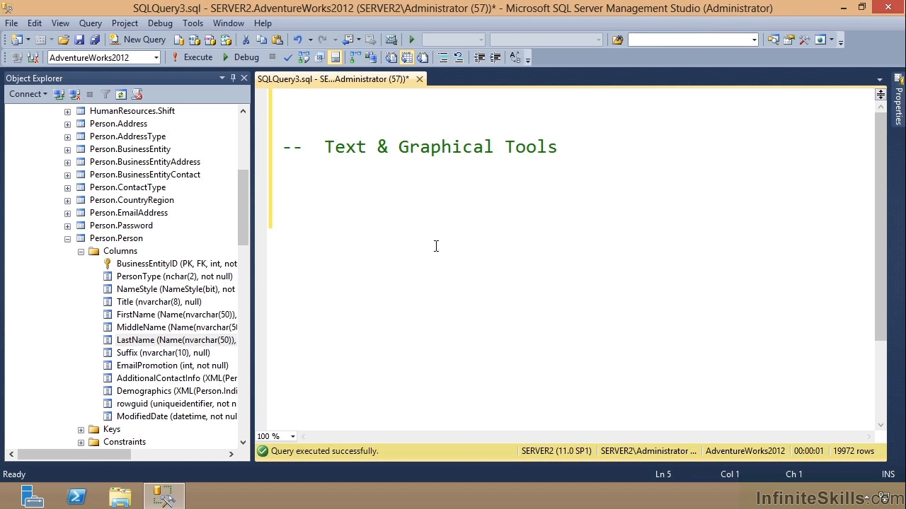
pyautogui.rightClick(436, 237)
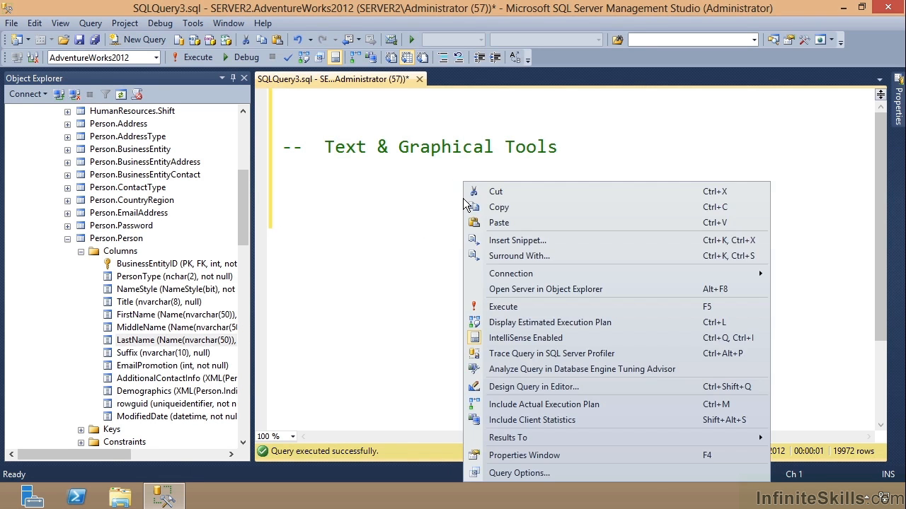
pyautogui.moveTo(497, 320)
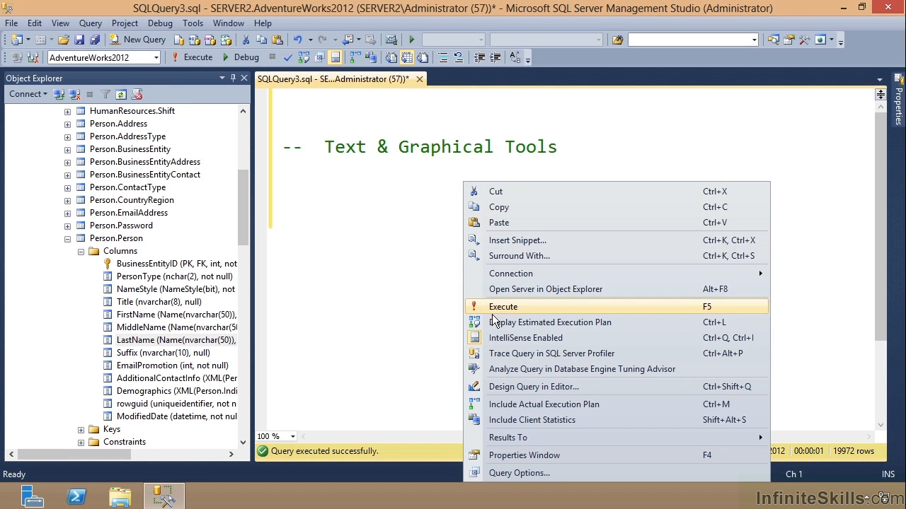
pyautogui.moveTo(527, 387)
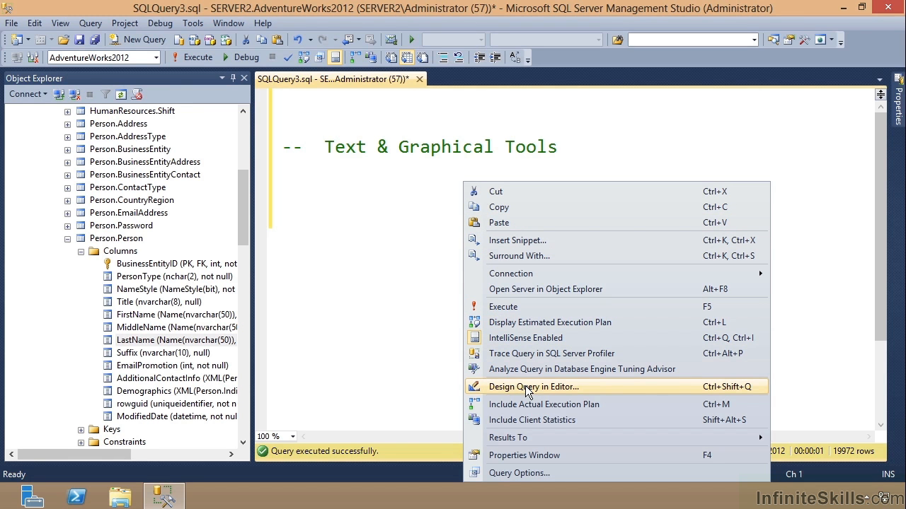
pyautogui.click(534, 387)
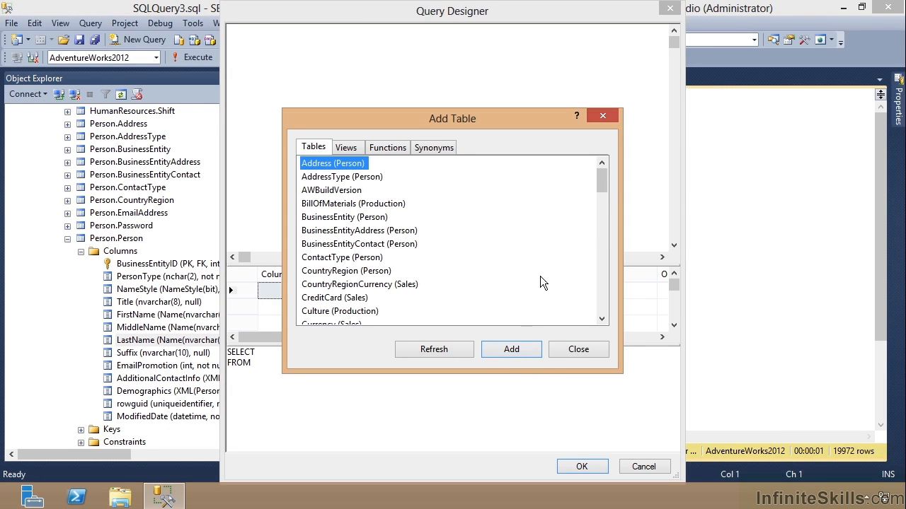
# Add the Person (Person) table to Query Designer and close the Add Table dialog
pyautogui.scroll(-3)
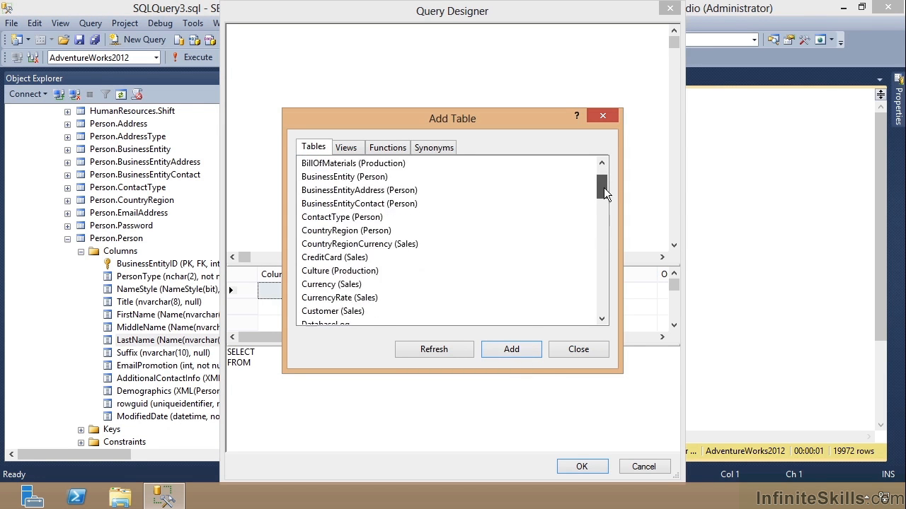
pyautogui.moveTo(601, 191); pyautogui.dragTo(602, 241)
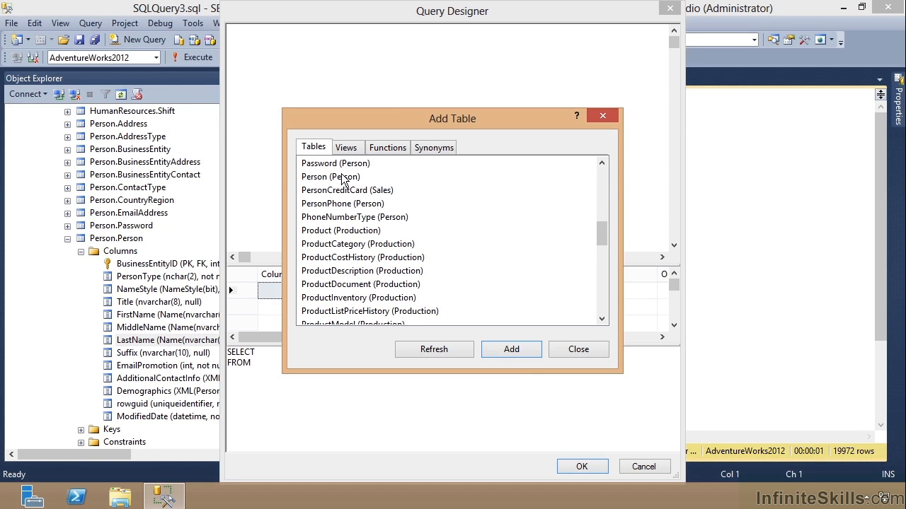
pyautogui.doubleClick(330, 176)
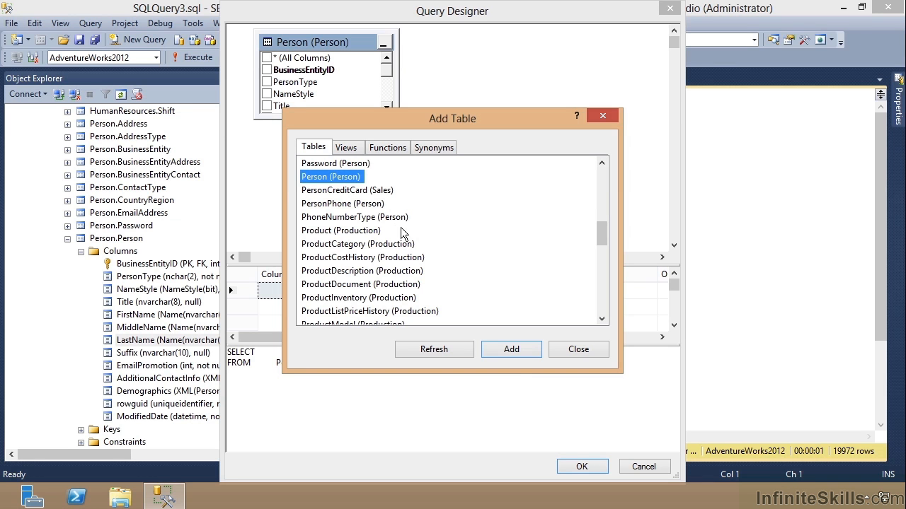
pyautogui.moveTo(579, 350)
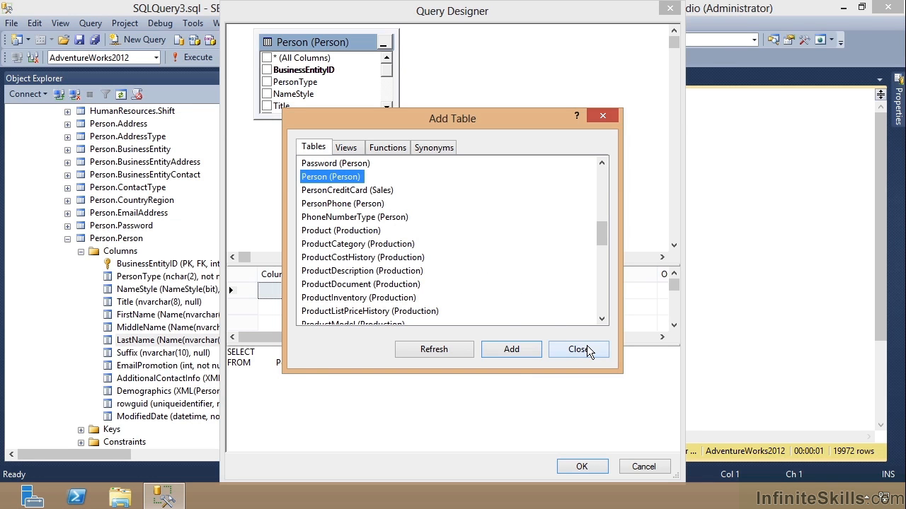
pyautogui.click(578, 350)
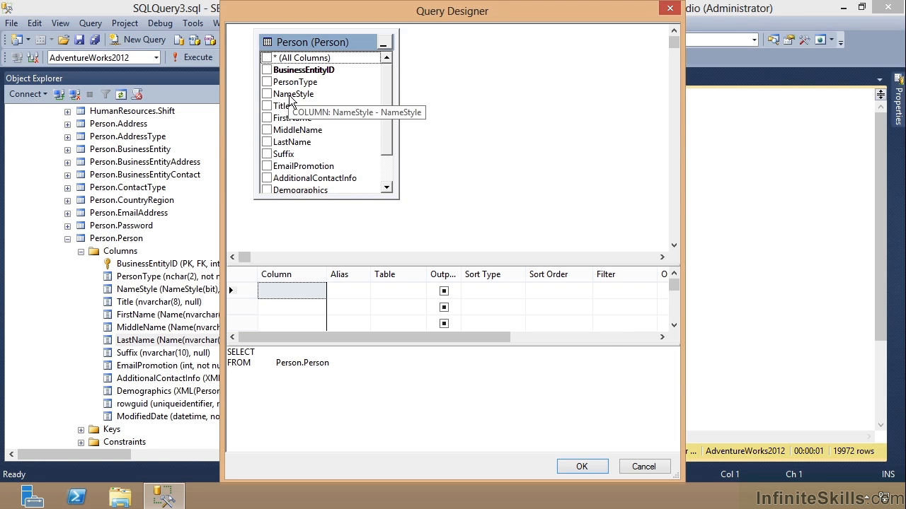
pyautogui.moveTo(281, 281)
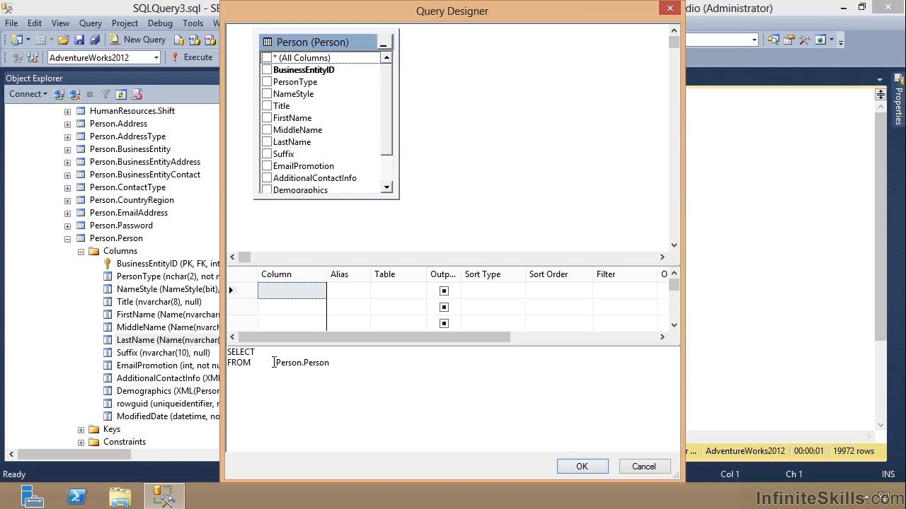
pyautogui.moveTo(269, 133)
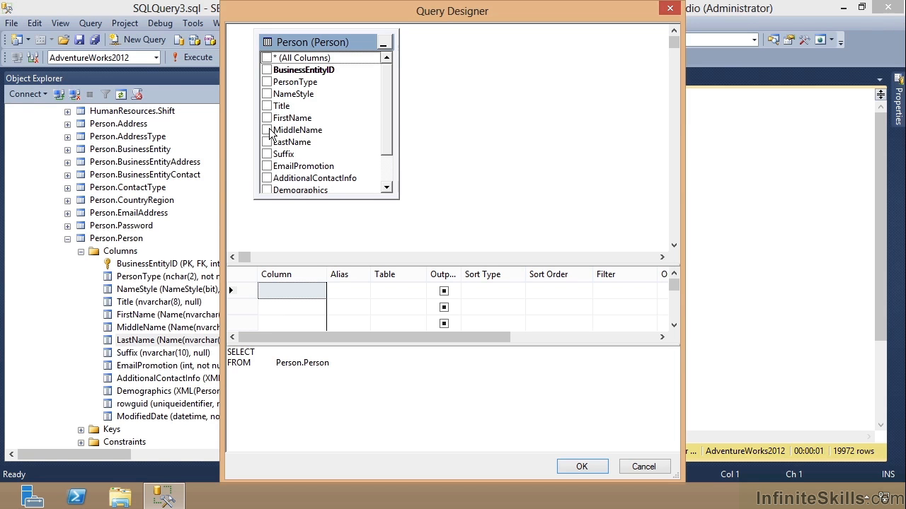
# Tick FirstName, LastName and EmailPromotion and send the designed query to the editor
pyautogui.click(267, 118)
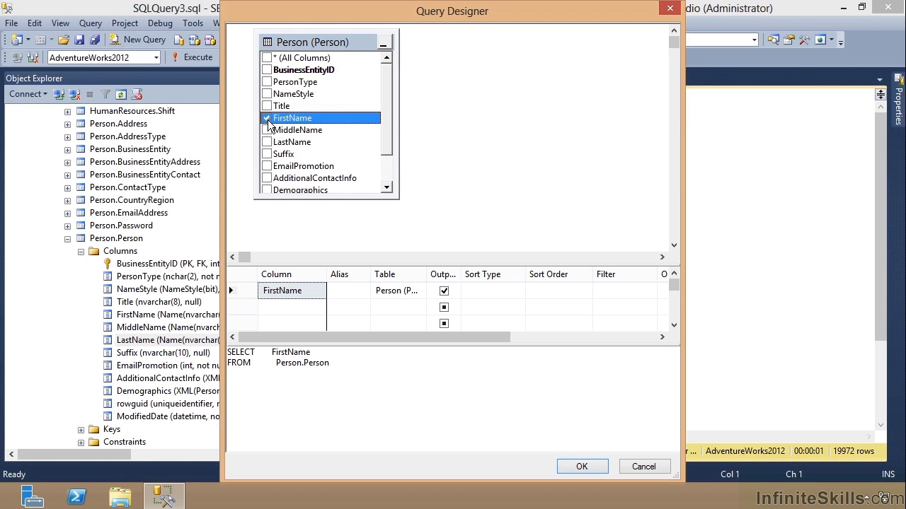
pyautogui.click(266, 142)
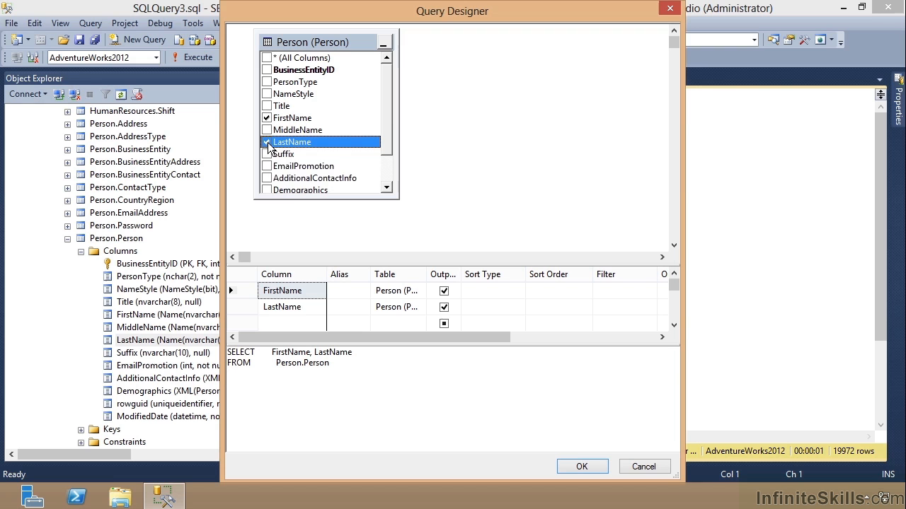
pyautogui.click(266, 166)
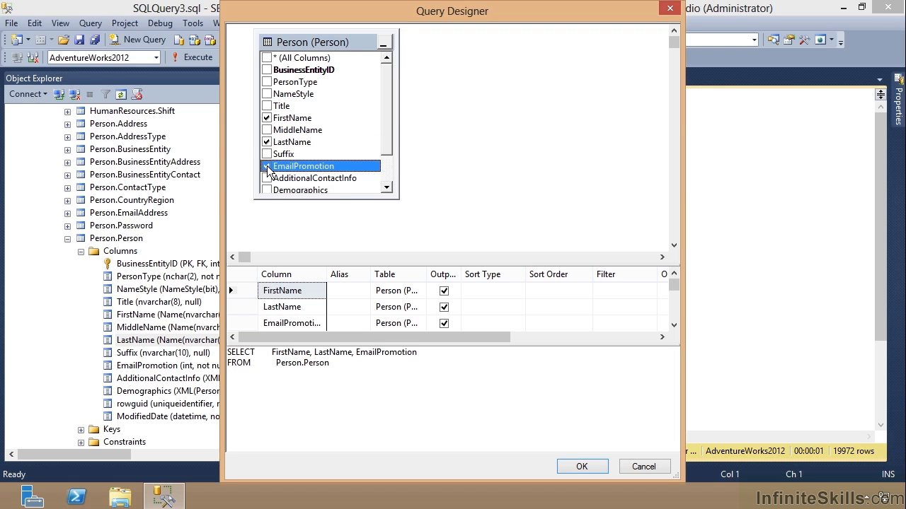
pyautogui.click(266, 166)
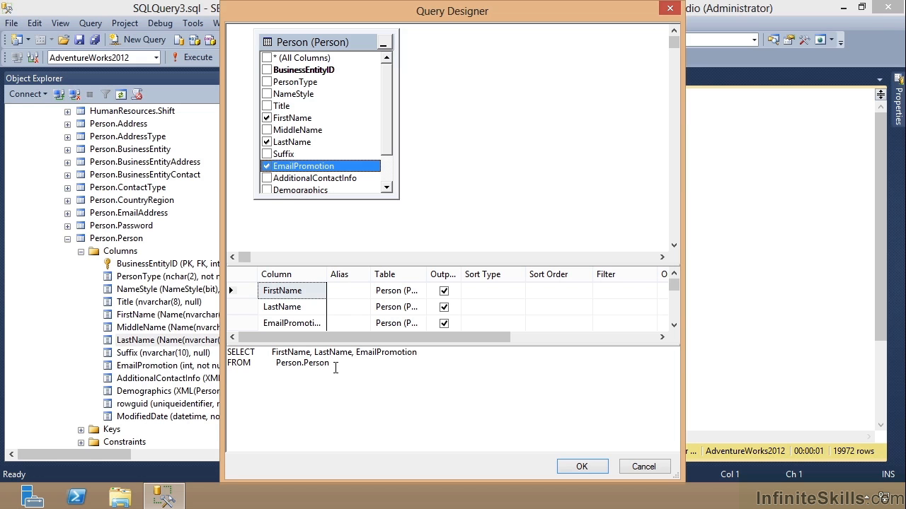
pyautogui.moveTo(413, 375)
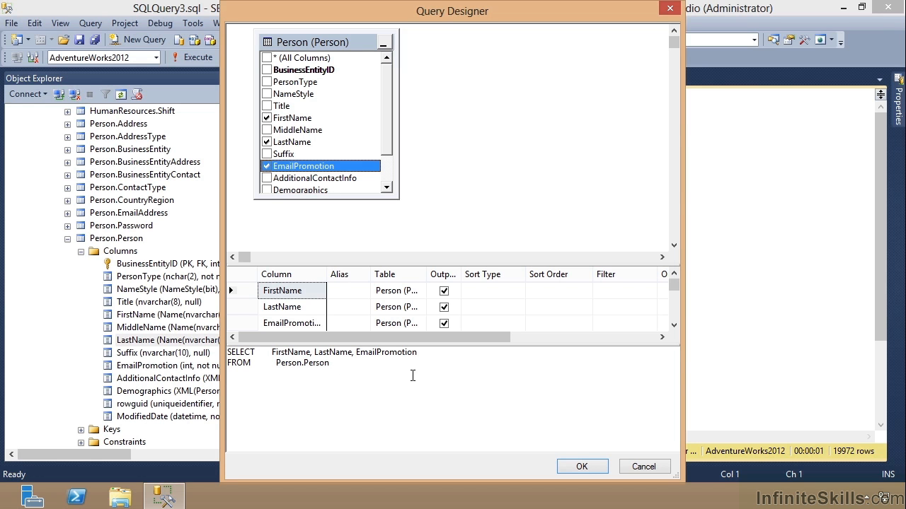
pyautogui.moveTo(522, 399)
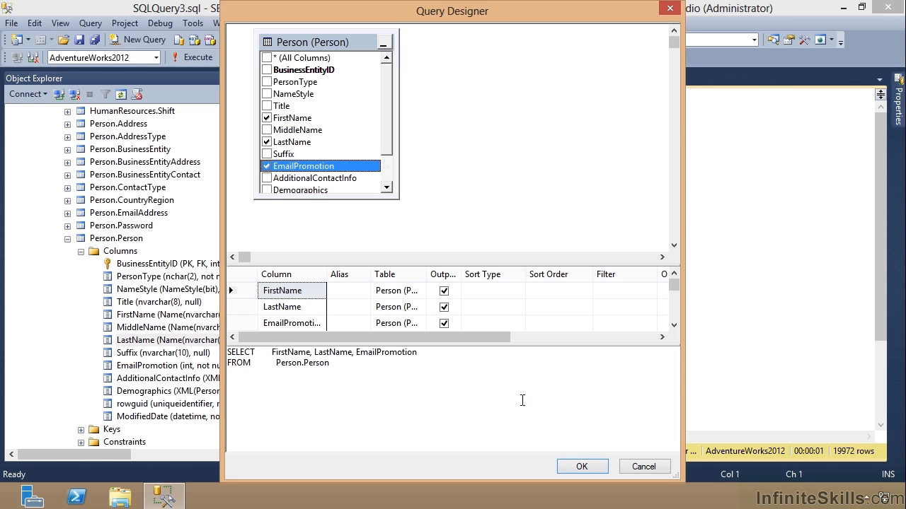
pyautogui.click(583, 466)
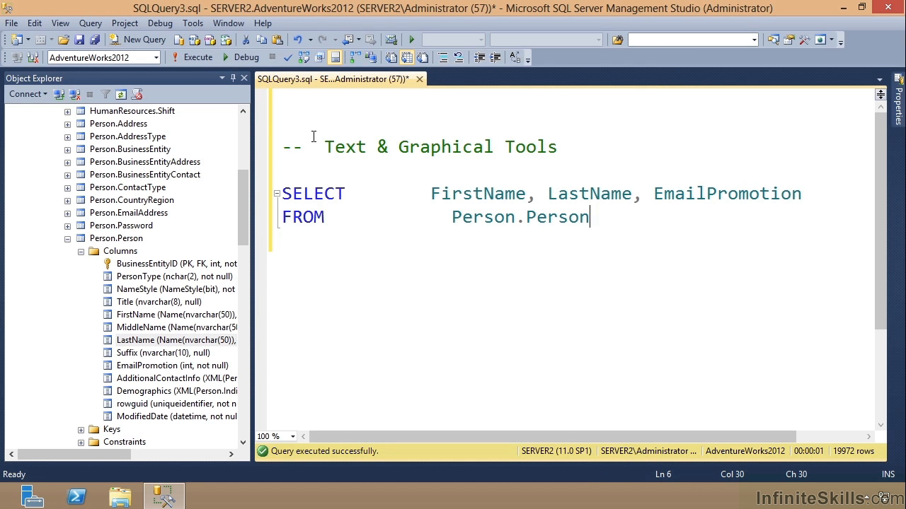
pyautogui.moveTo(197, 64)
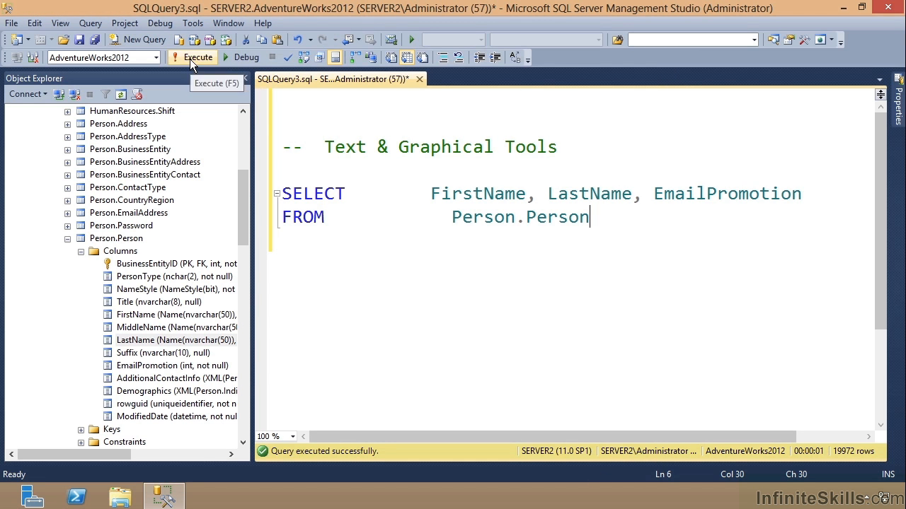
# Execute the designer-built query, then insert 'Middlename,' before LastName in the column list
pyautogui.click(199, 56)
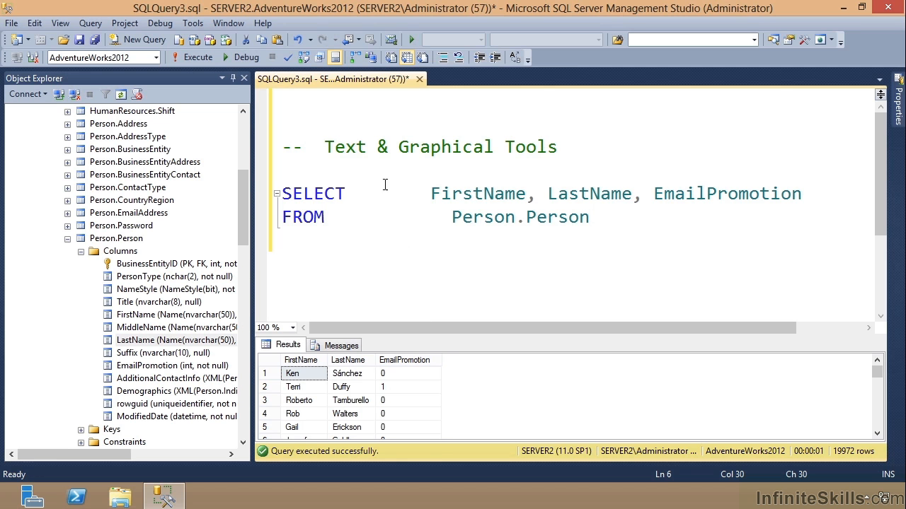
pyautogui.click(548, 193)
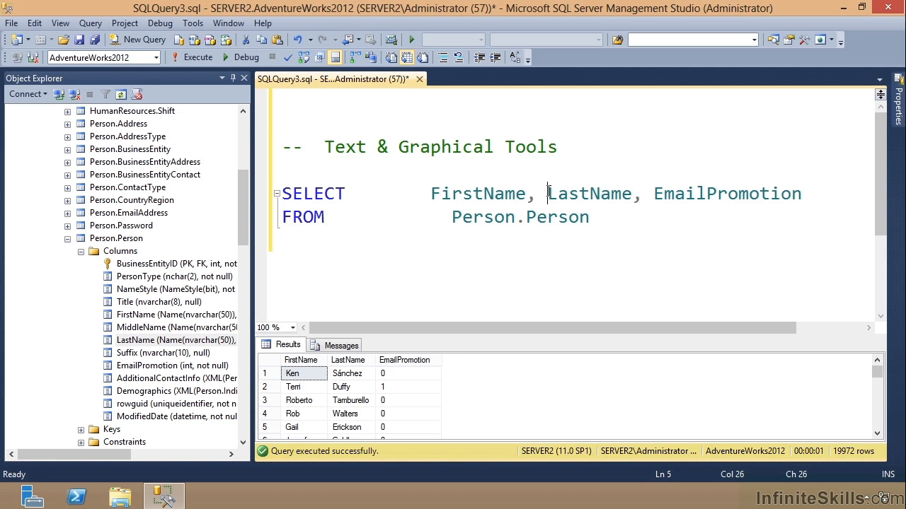
pyautogui.write('Middlename,')
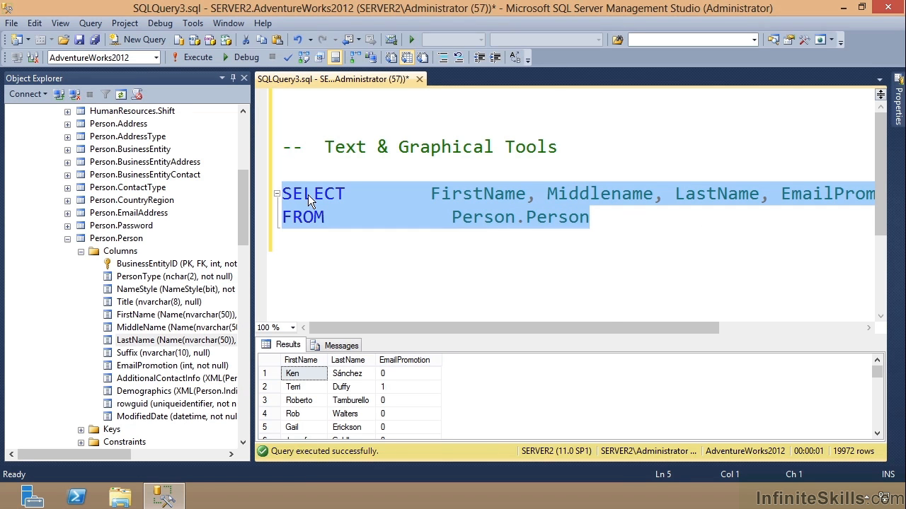
pyautogui.moveTo(353, 217)
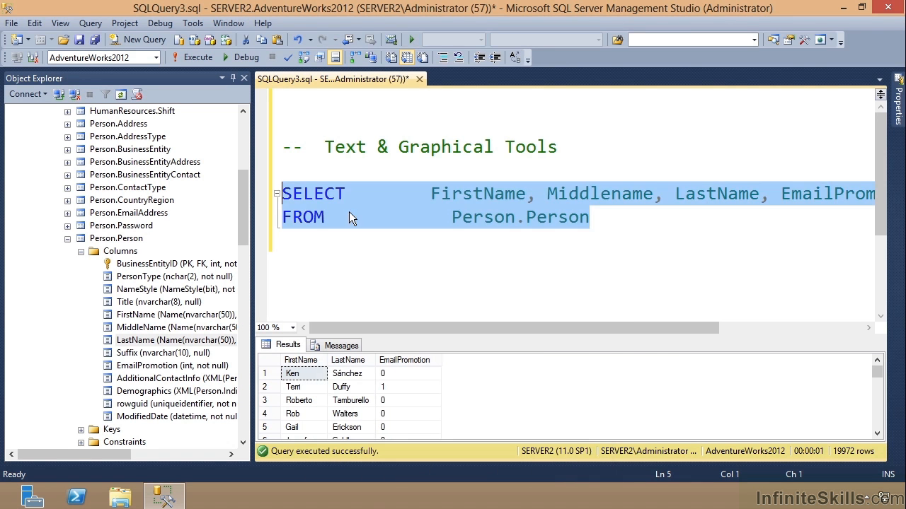
# Open the MiddleName query in Query Designer, skip adding tables, and review the SQL pane
pyautogui.rightClick(352, 217)
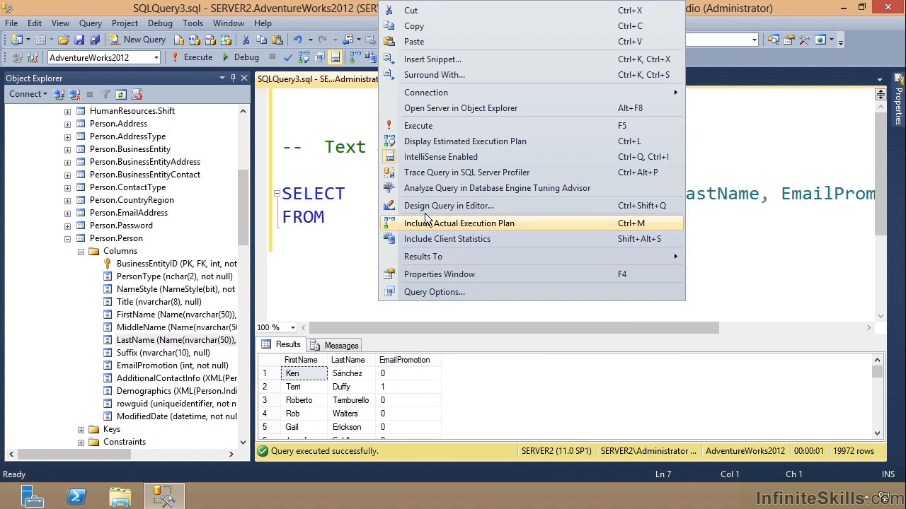
pyautogui.click(447, 205)
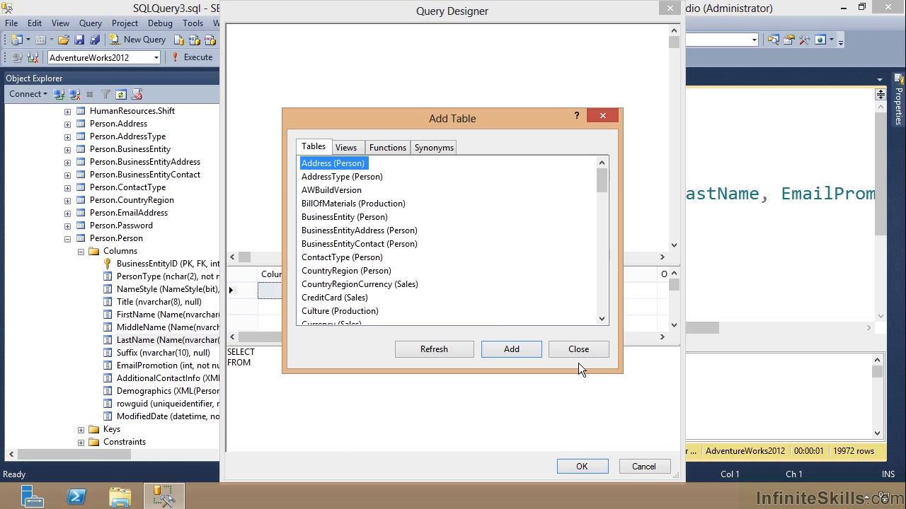
pyautogui.click(578, 349)
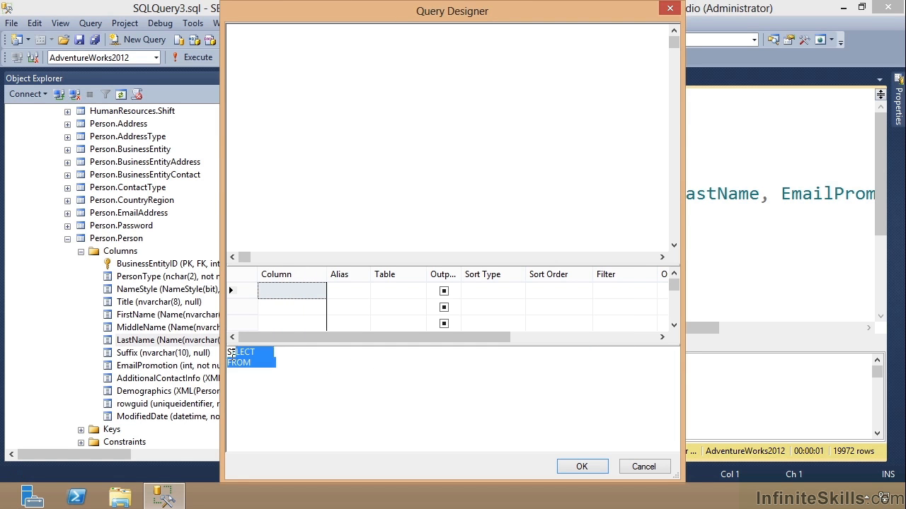
pyautogui.rightClick(248, 357)
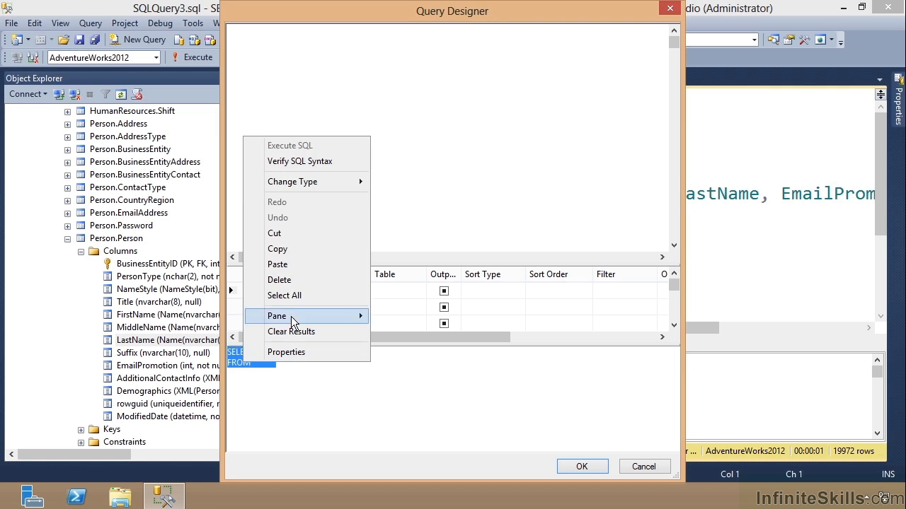
pyautogui.click(277, 317)
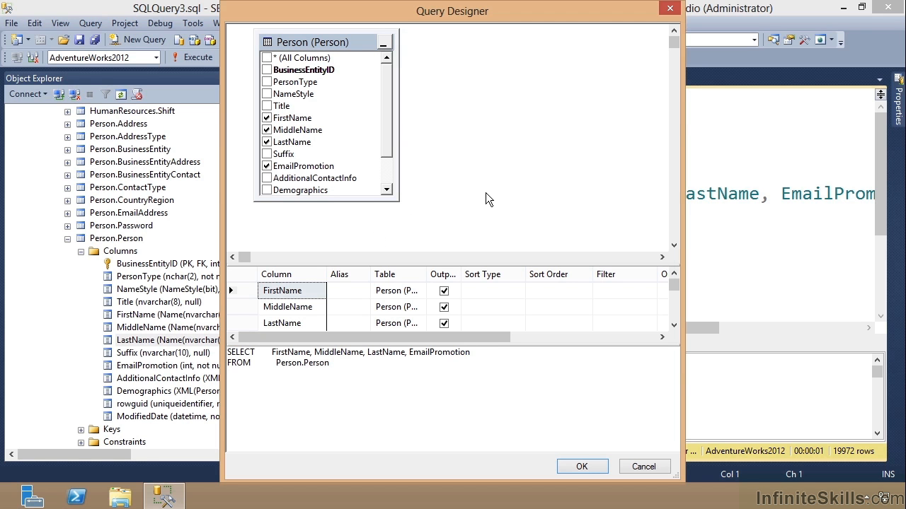
pyautogui.moveTo(327, 71)
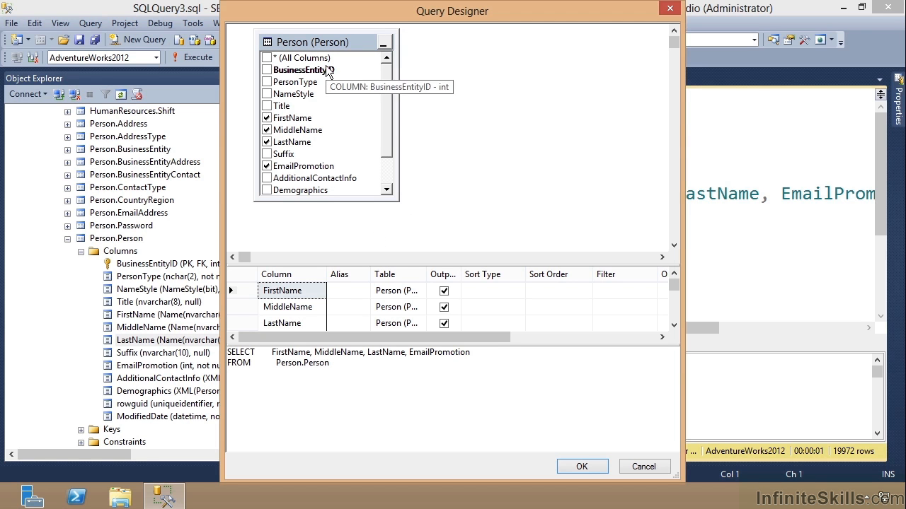
pyautogui.moveTo(312, 92)
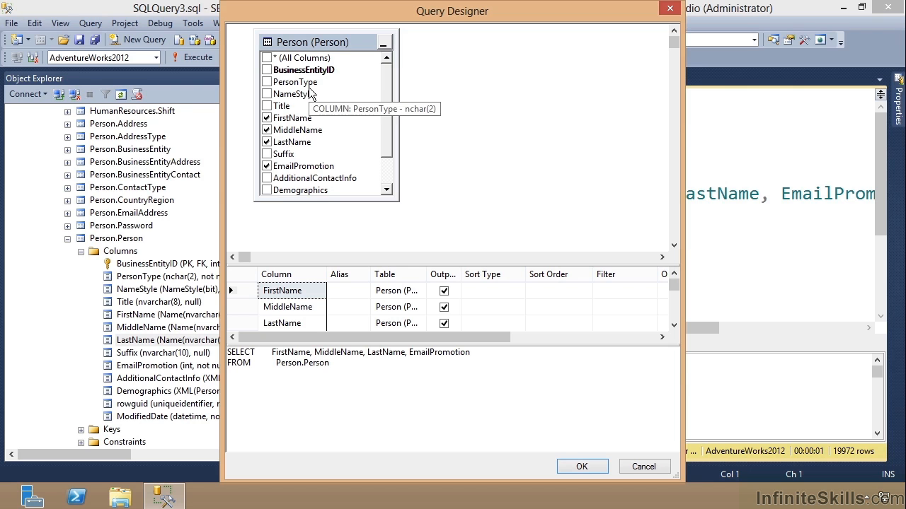
pyautogui.moveTo(503, 130)
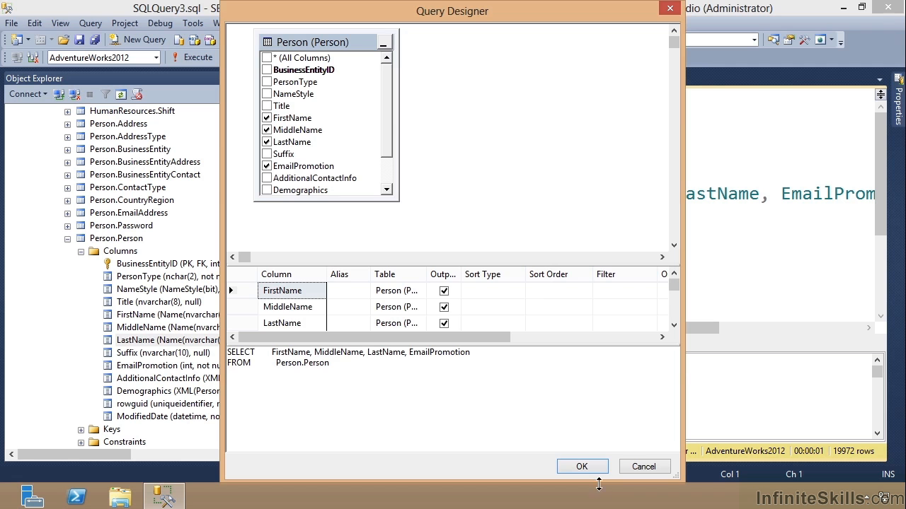
# Accept the four-column designed query back into the editor to run it
pyautogui.click(581, 467)
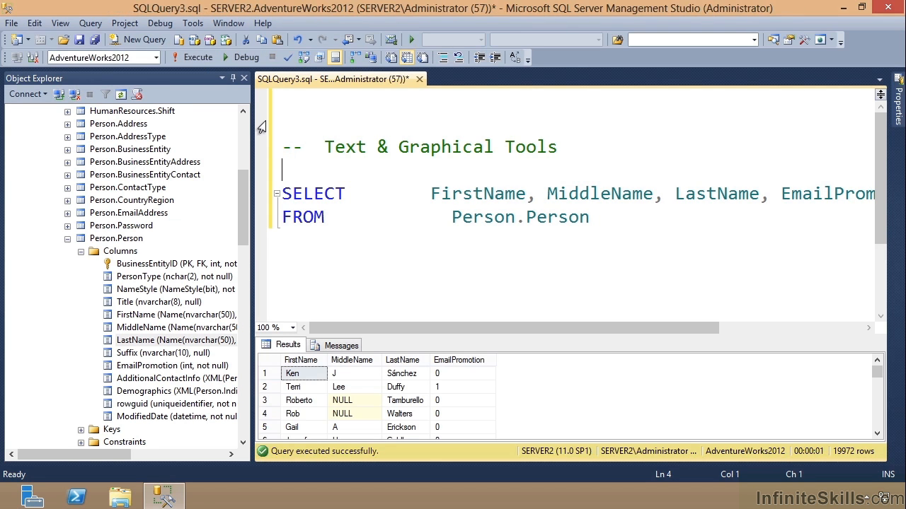
pyautogui.moveTo(457, 217)
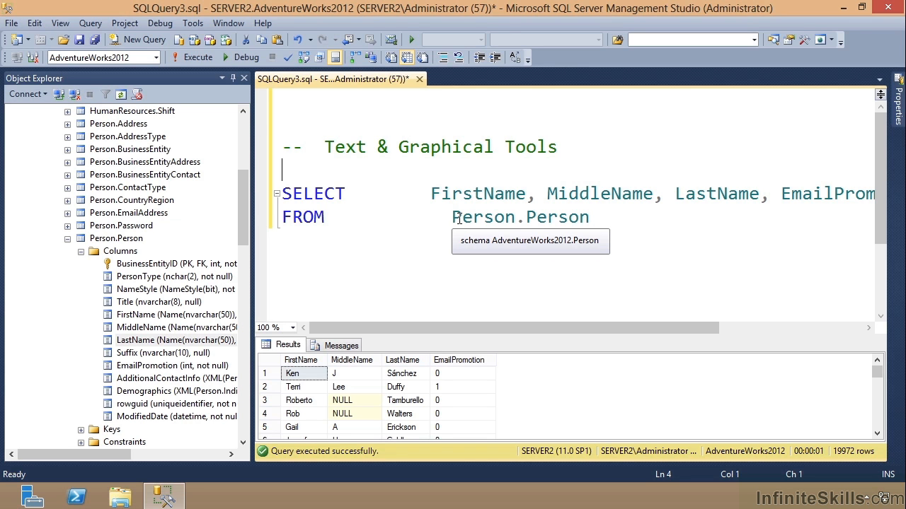